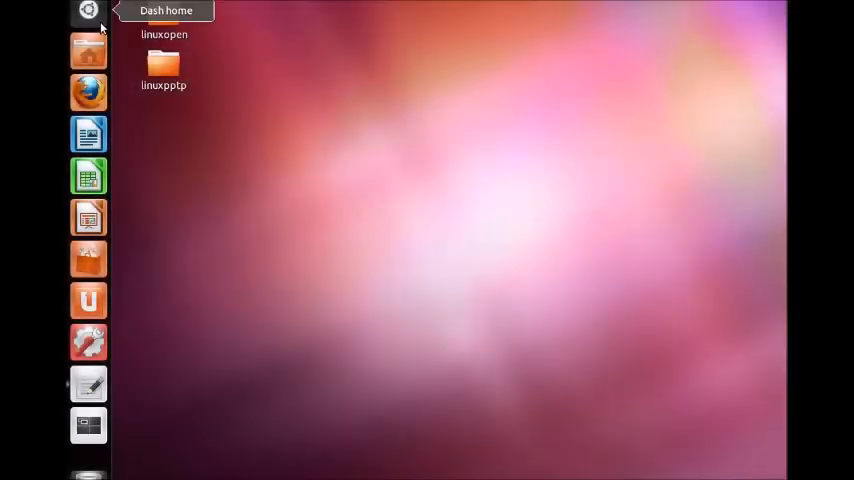
Launch Terminal by searching "term" in the Unity Dash.
left_click(88, 12)
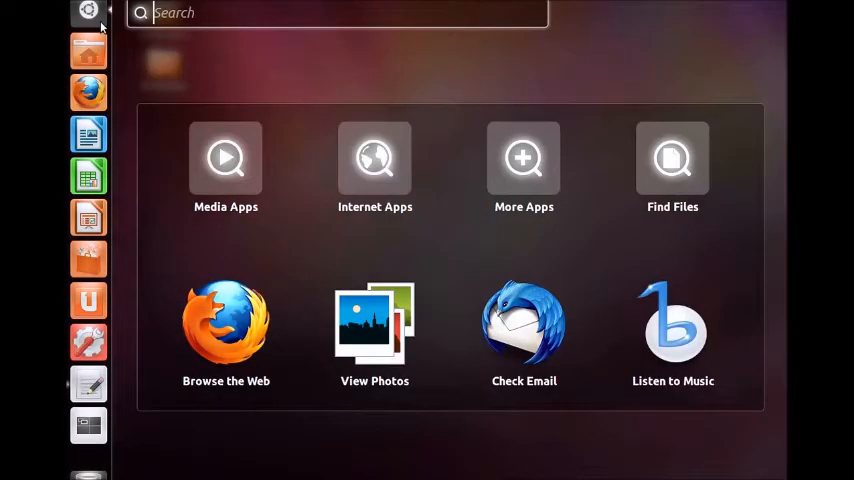
type("term")
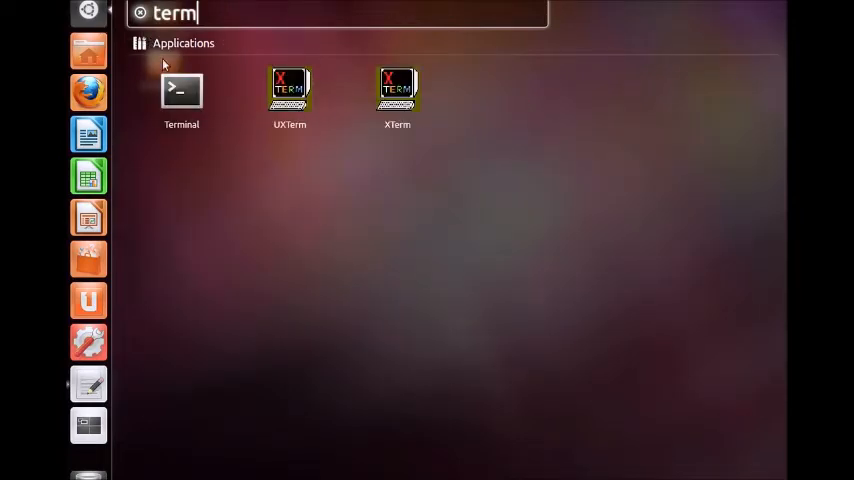
left_click(181, 90)
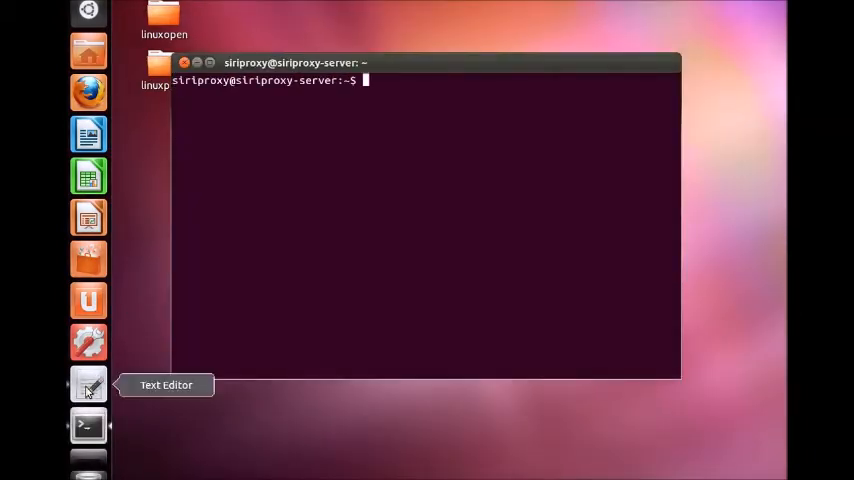
Copy the add-apt-repository line from gedit and run it to add ppa:werner-jaeger/ppa-werner-vpn.
left_click(88, 384)
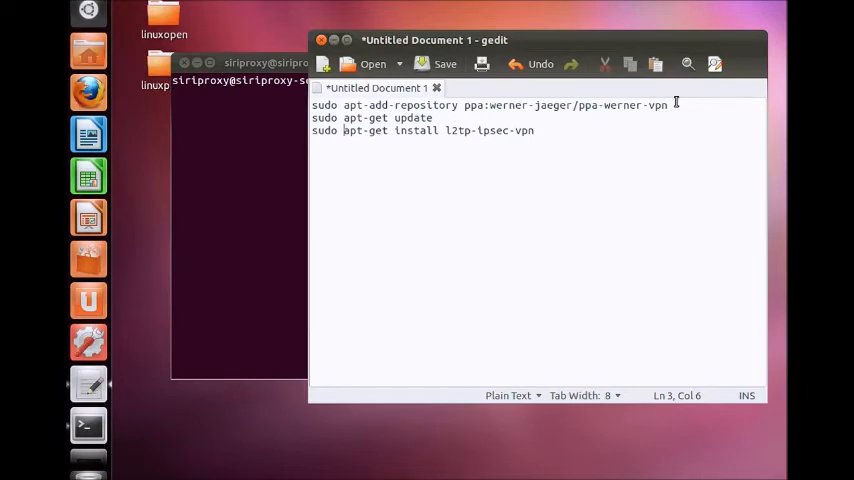
triple_click(490, 105)
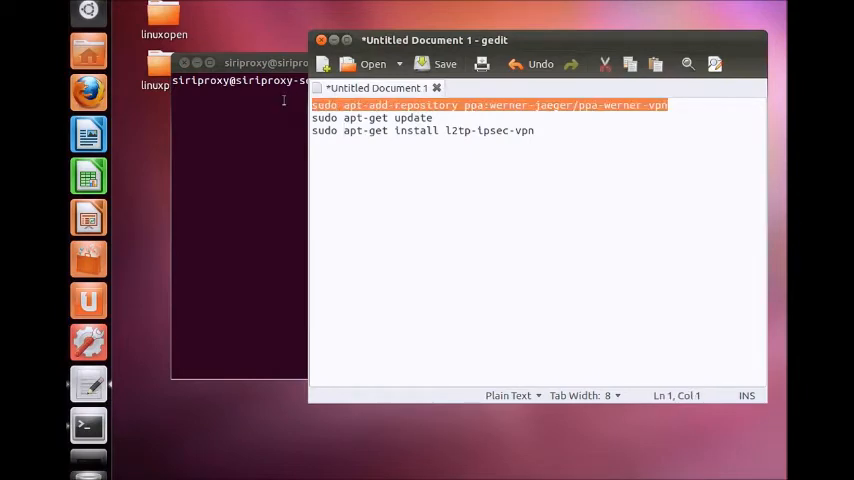
right_click(283, 120)
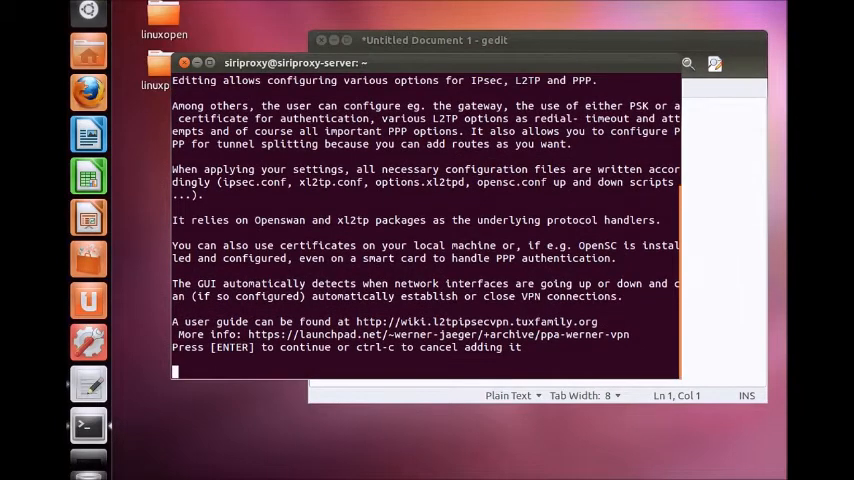
key("Return")
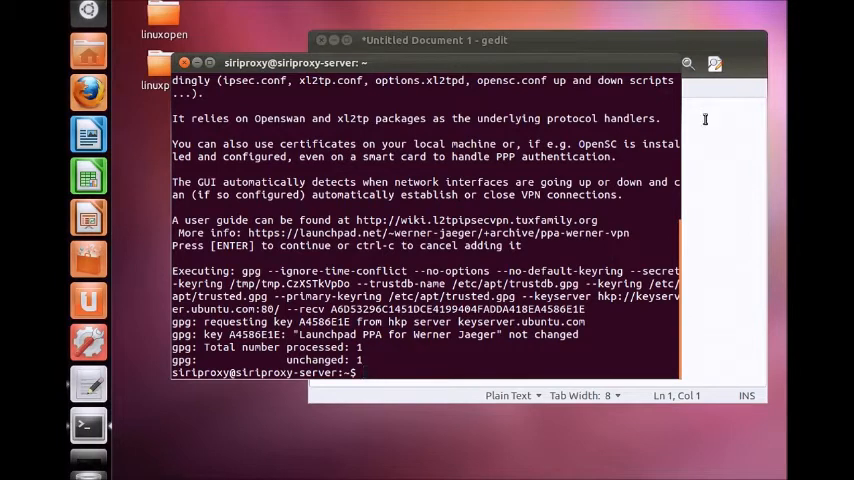
Run sudo apt-get update, then start sudo apt-get install l2tp-ipsec-vpn.
type("sudo apt-")
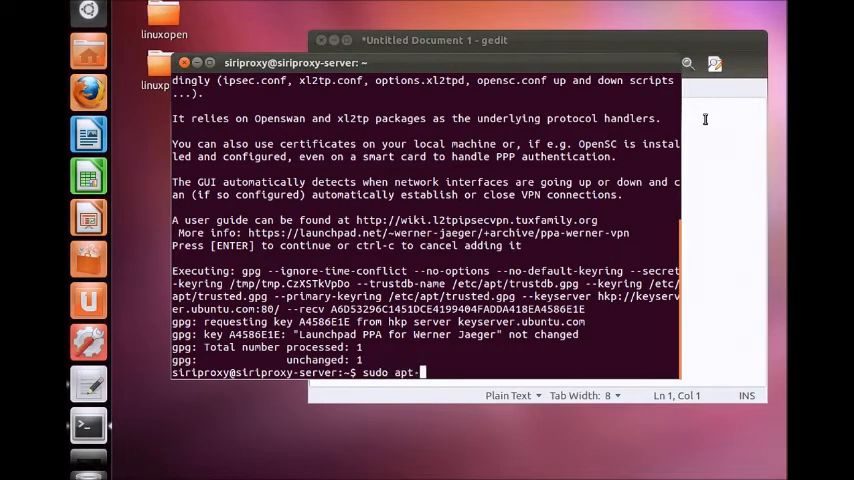
type("get upd")
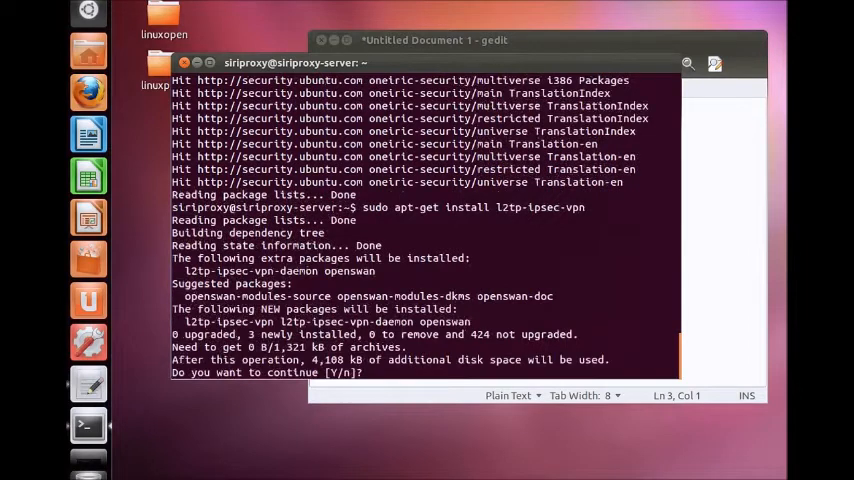
Answer y to complete the l2tp-ipsec-vpn install, then run sudo reboot.
type("y")
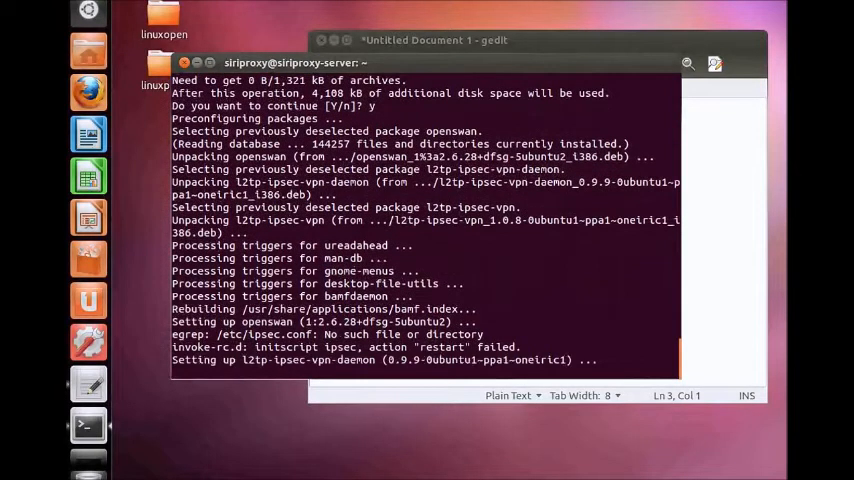
scroll("down", 3)
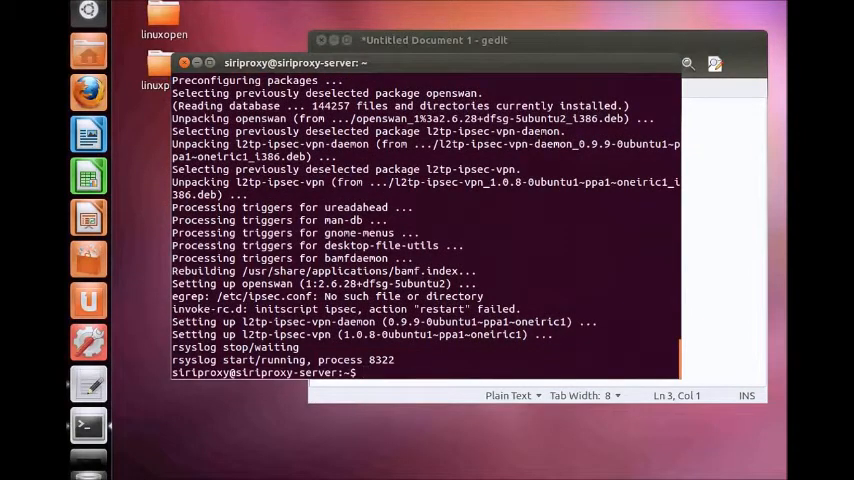
type("sudo reb")
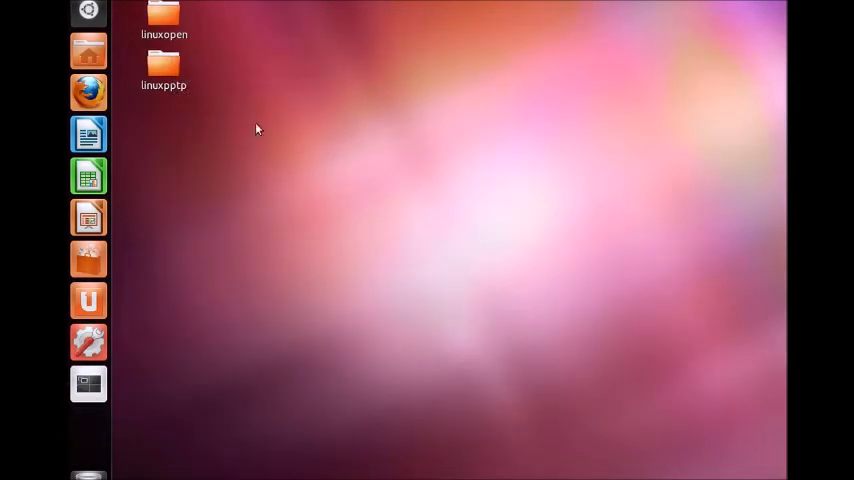
Launch the L2TP IPsec VPN manager by searching "l2tp" in the Unity Dash.
left_click(88, 11)
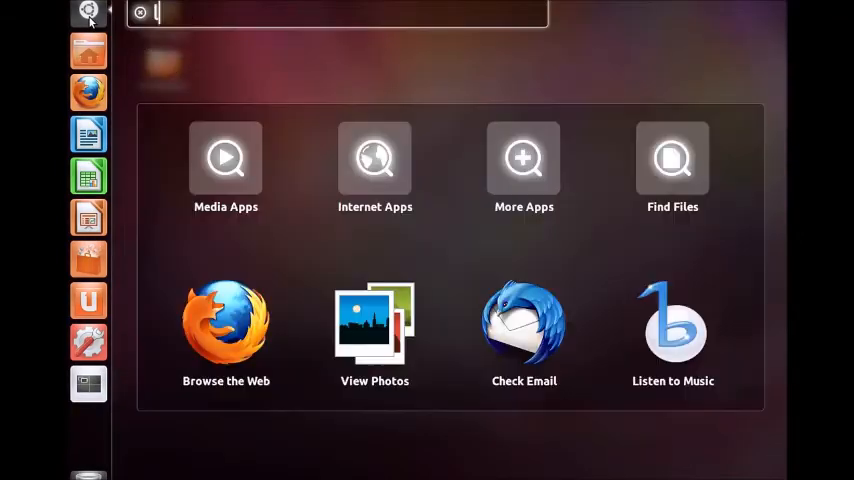
type("l2tp")
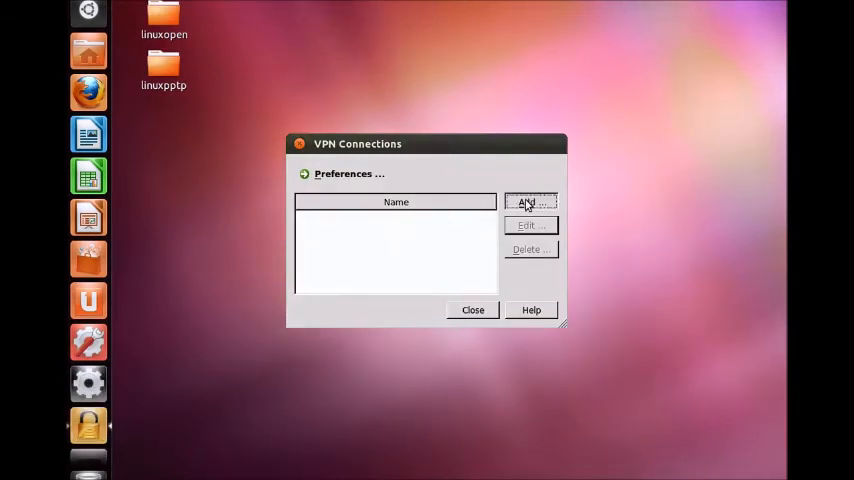
Add a new VPN connection named Free2Surf and bring up its Connection Settings.
left_click(530, 202)
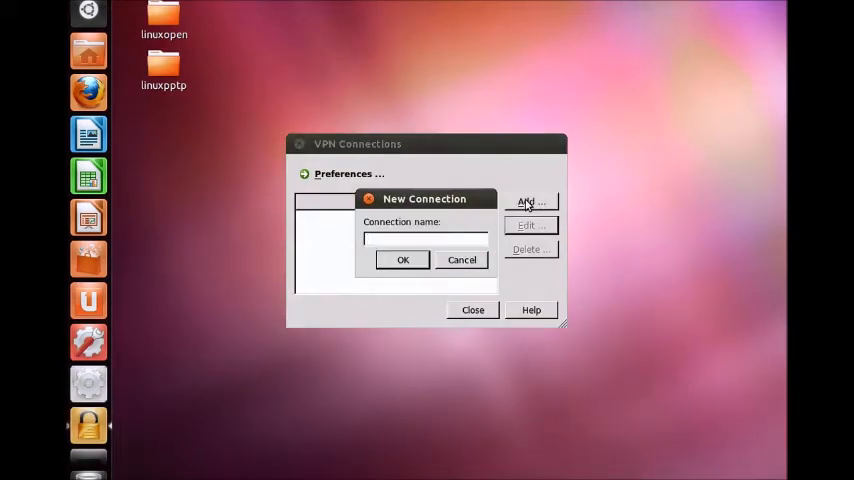
type("F")
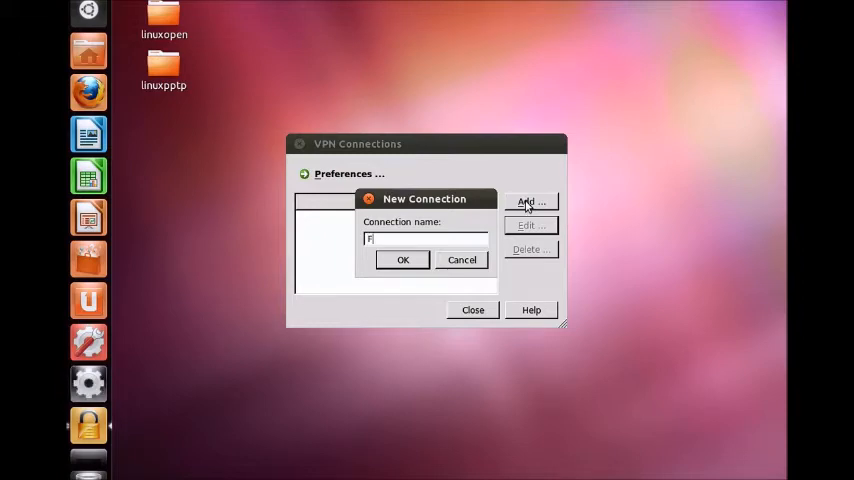
type("ree2Surf")
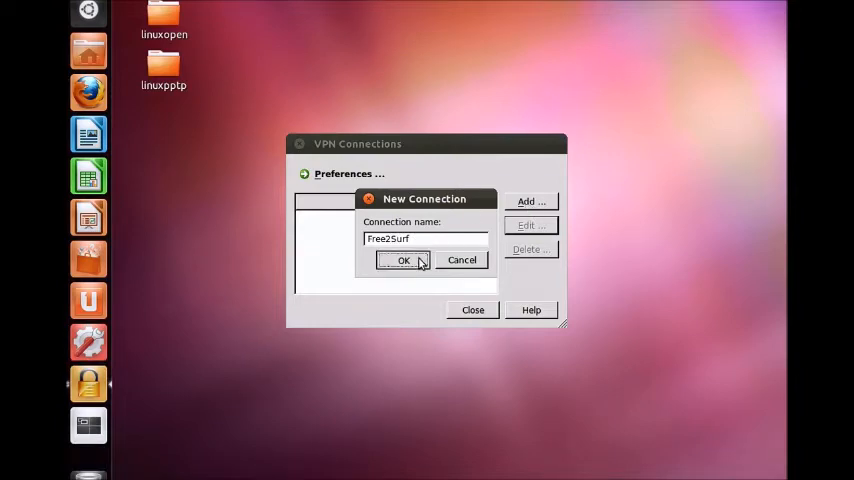
left_click(403, 260)
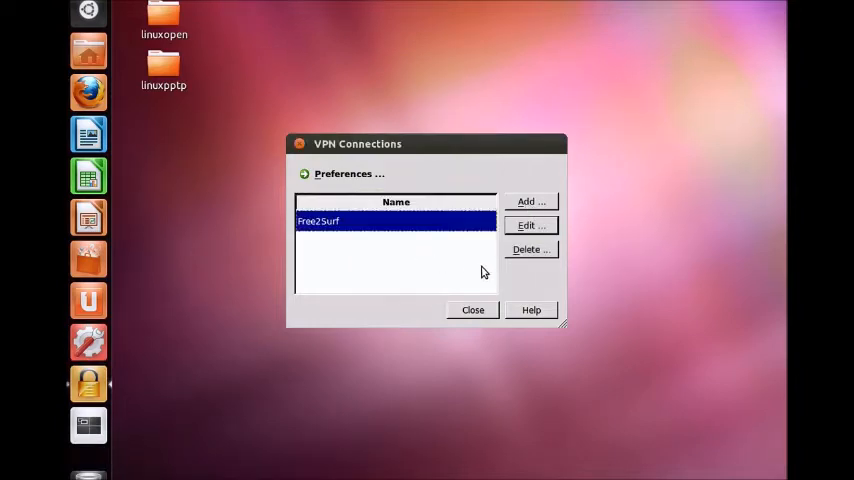
left_click(531, 224)
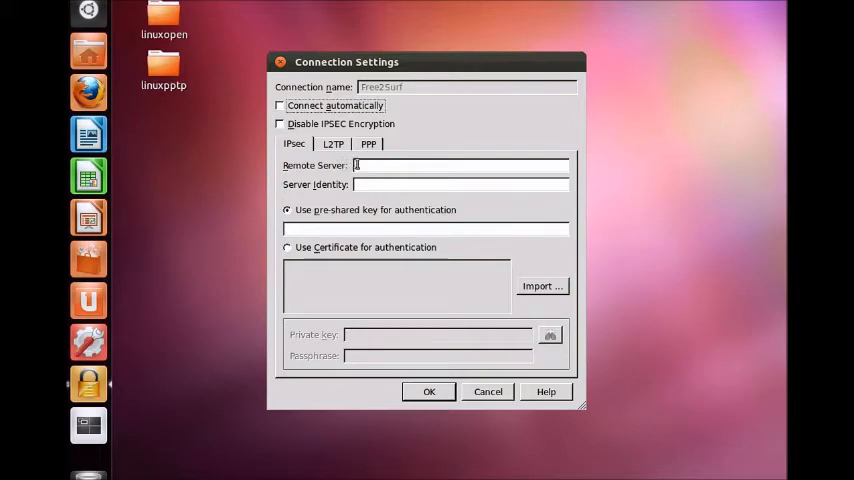
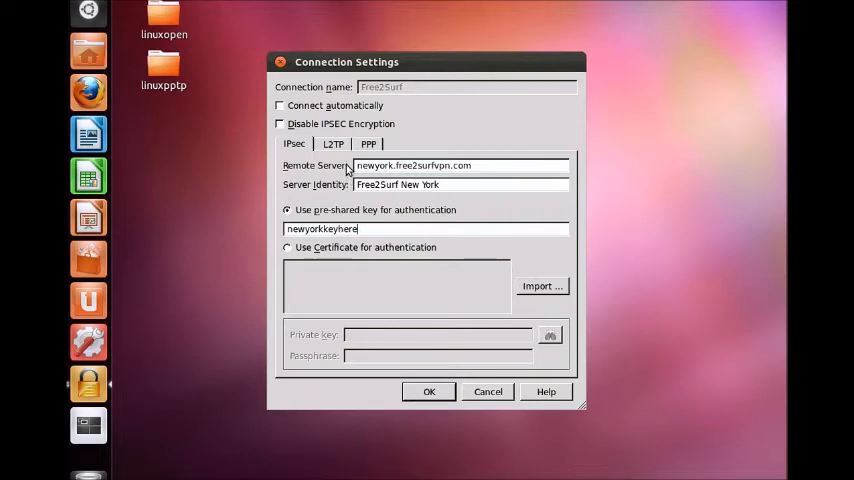
left_click(332, 143)
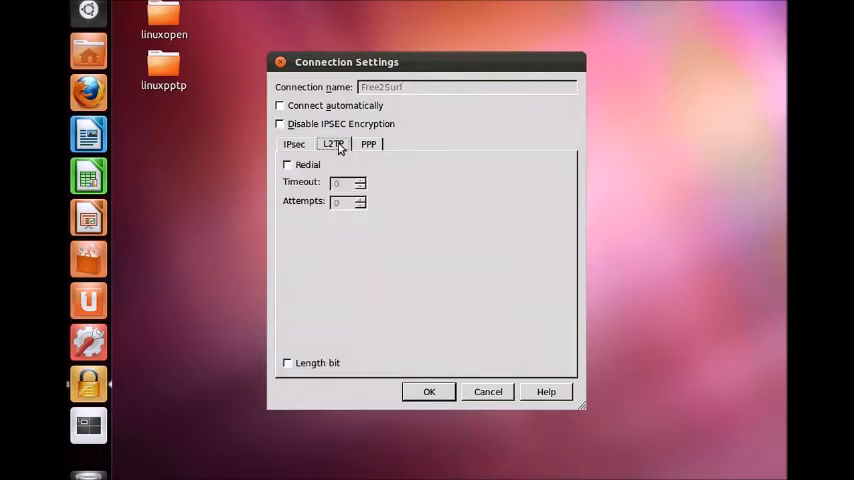
On the PPP tab choose 'Allow these protocols' and enter user name "user" with its password.
left_click(368, 144)
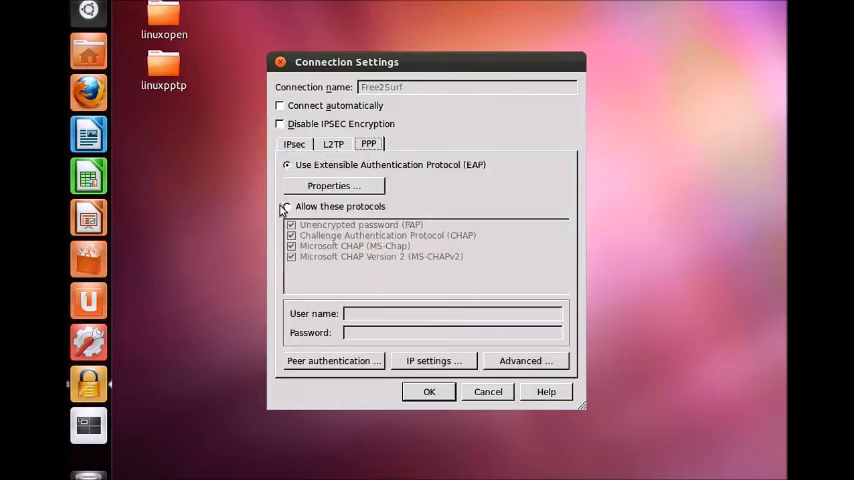
left_click(287, 206)
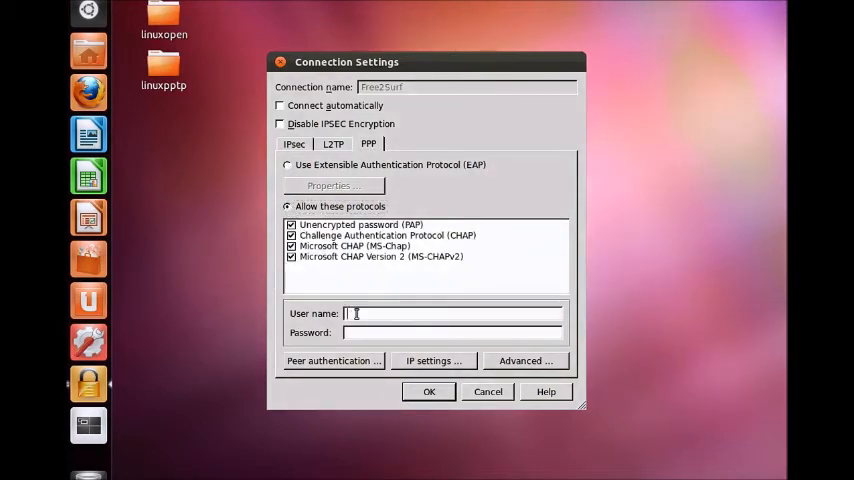
type("user")
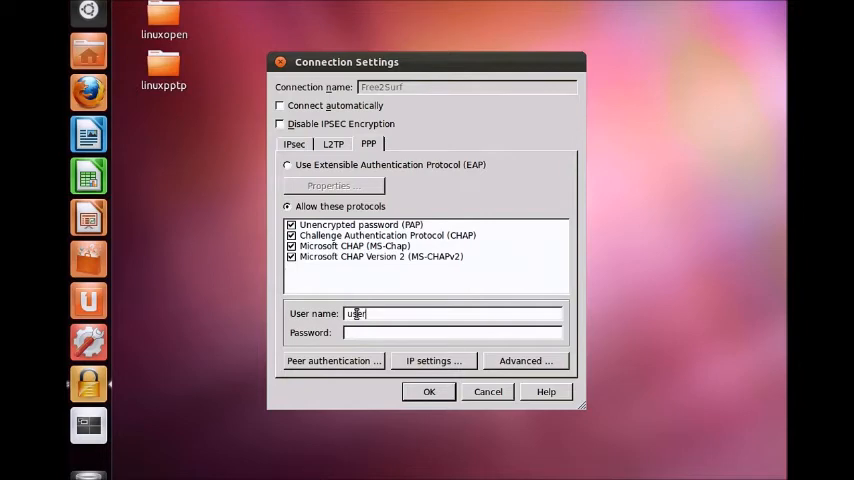
type("****")
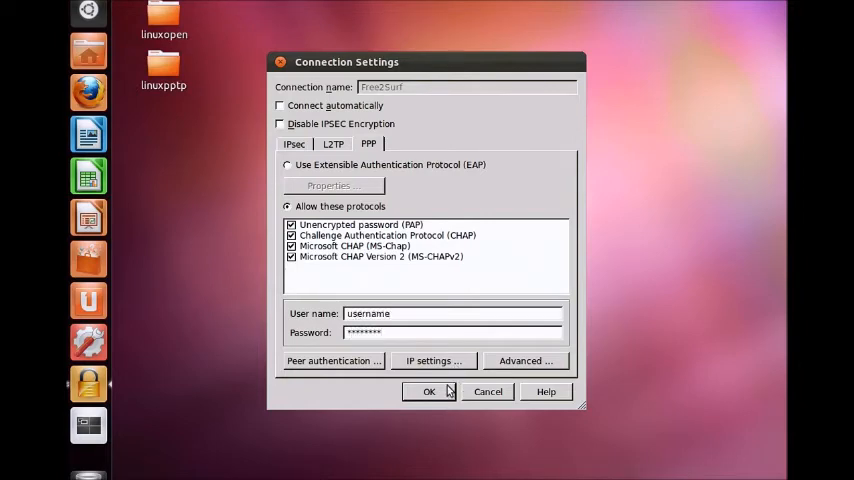
Save Free2Surf, close the VPN Connections manager and acknowledge the reconnect notice.
left_click(429, 391)
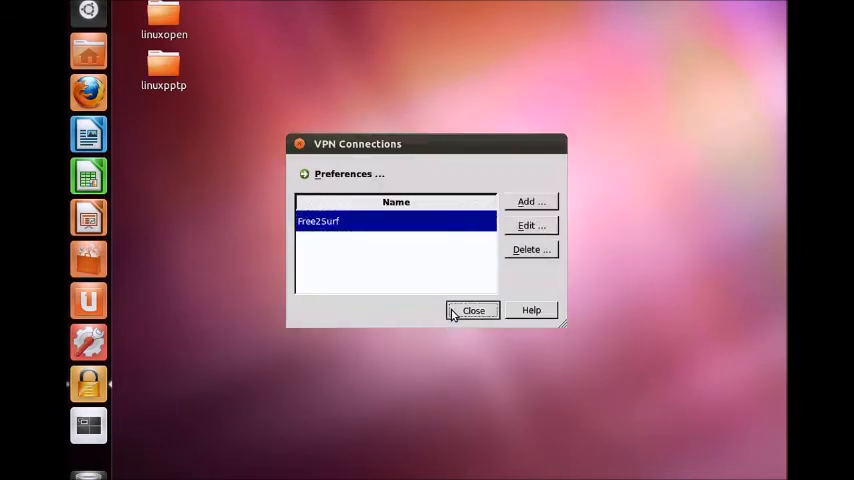
left_click(472, 310)
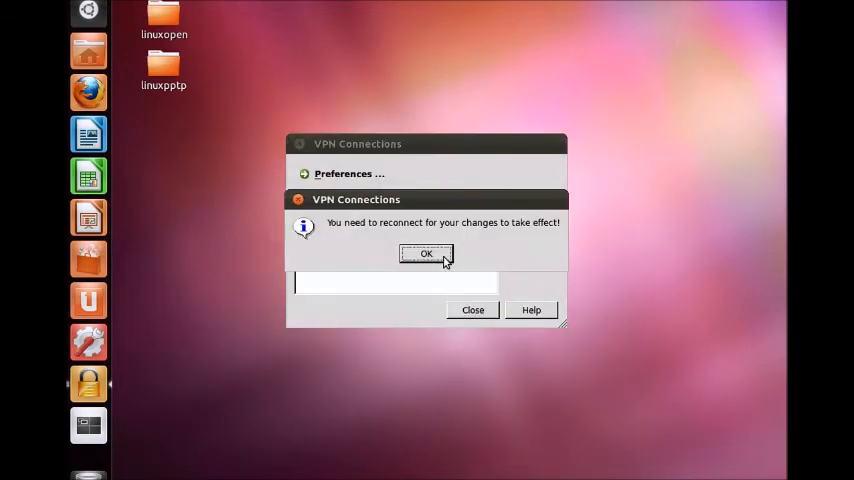
left_click(426, 253)
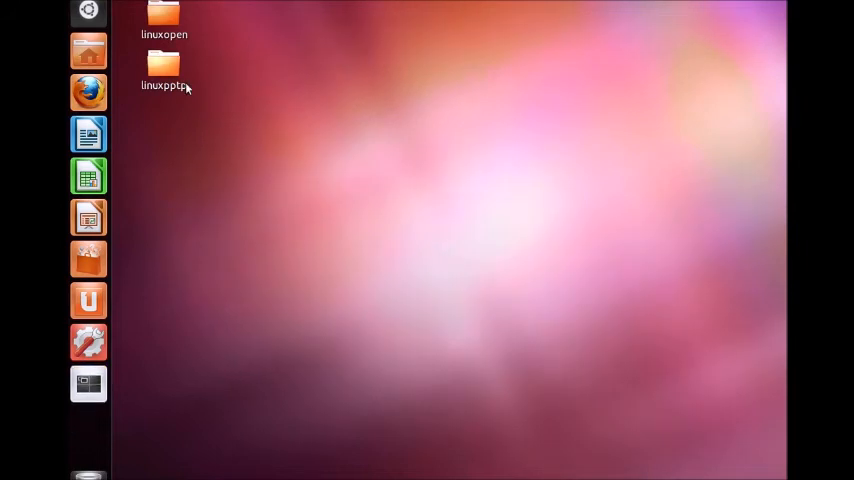
left_click(88, 12)
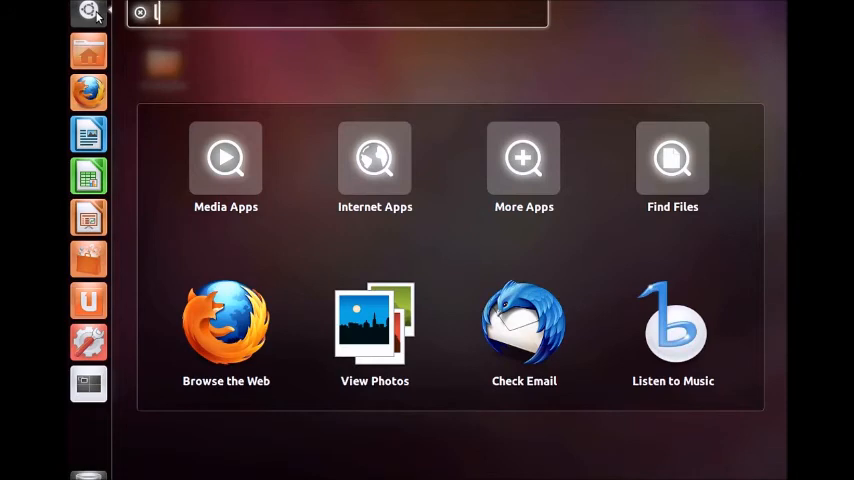
type("2")
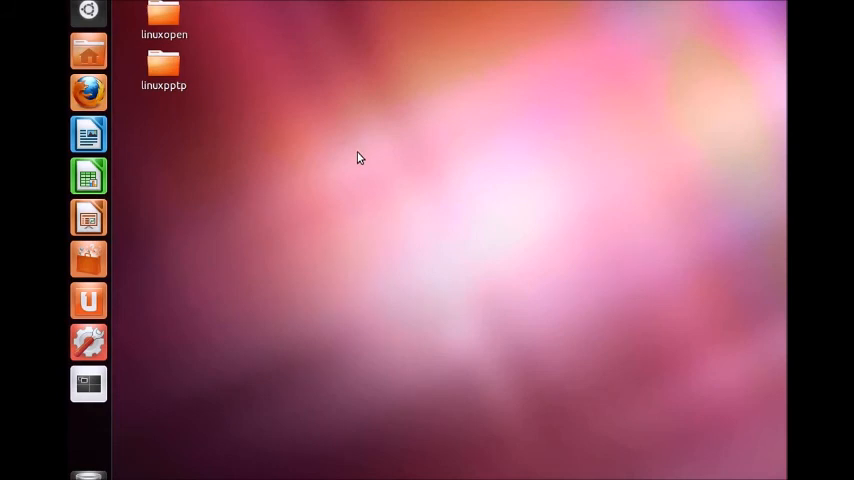
mouse_move(567, 4)
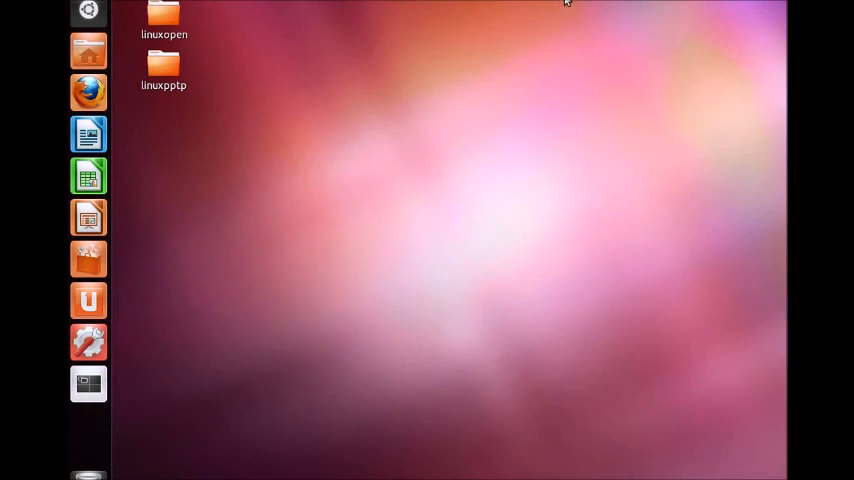
left_click(567, 4)
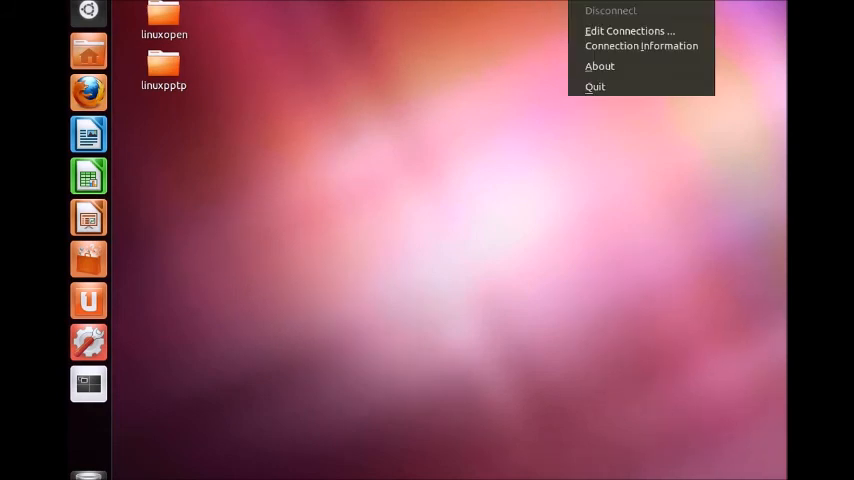
mouse_move(610, 10)
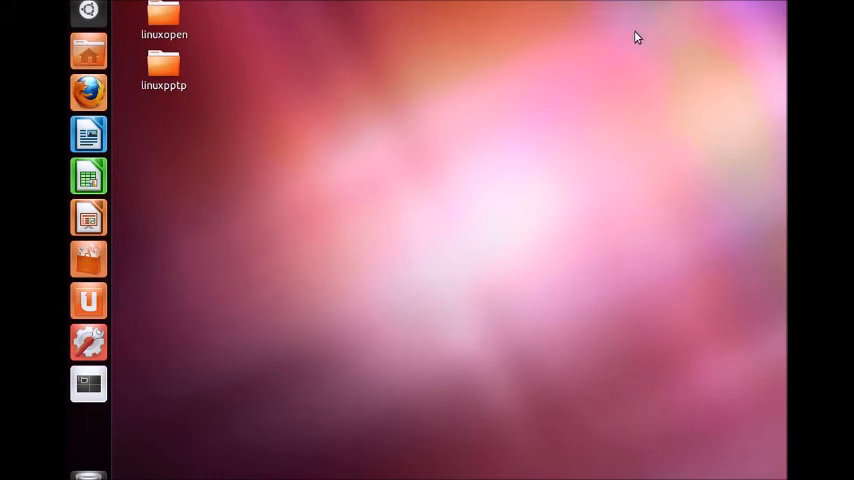
mouse_move(597, 9)
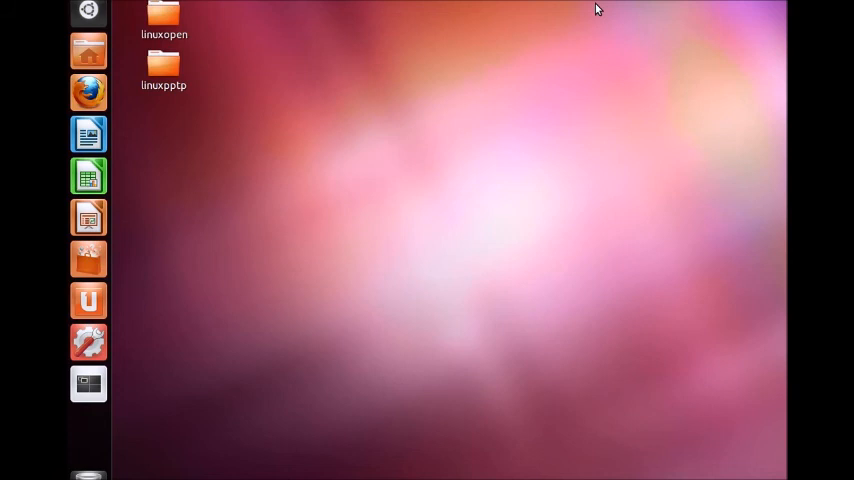